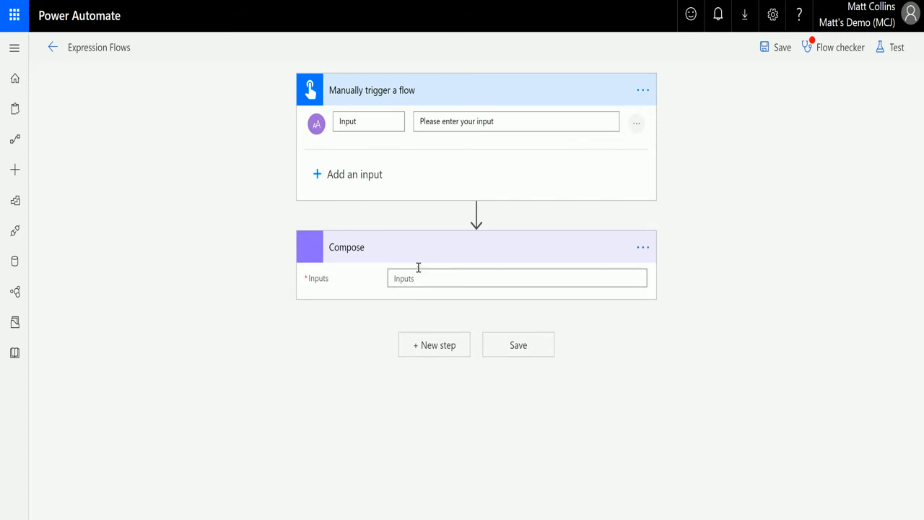
{"action": "mouse_move", "coordinate": [539, 306]}
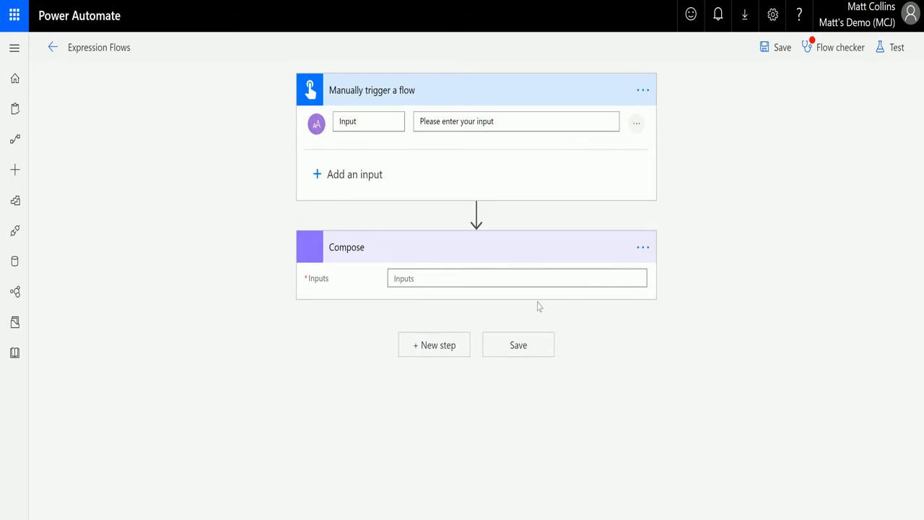
Switch the Compose Inputs to an expression and scroll the String functions to indexOf
{"action": "left_click", "coordinate": [517, 277]}
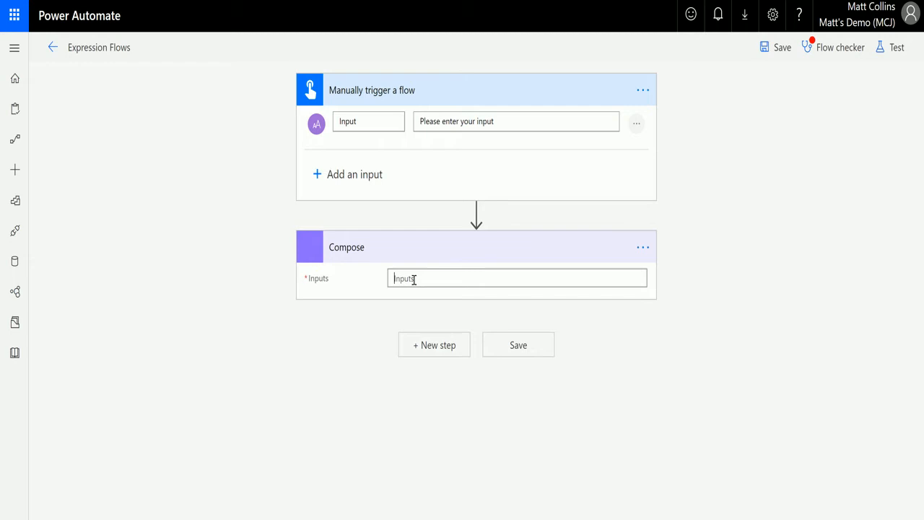
{"action": "left_click", "coordinate": [517, 277]}
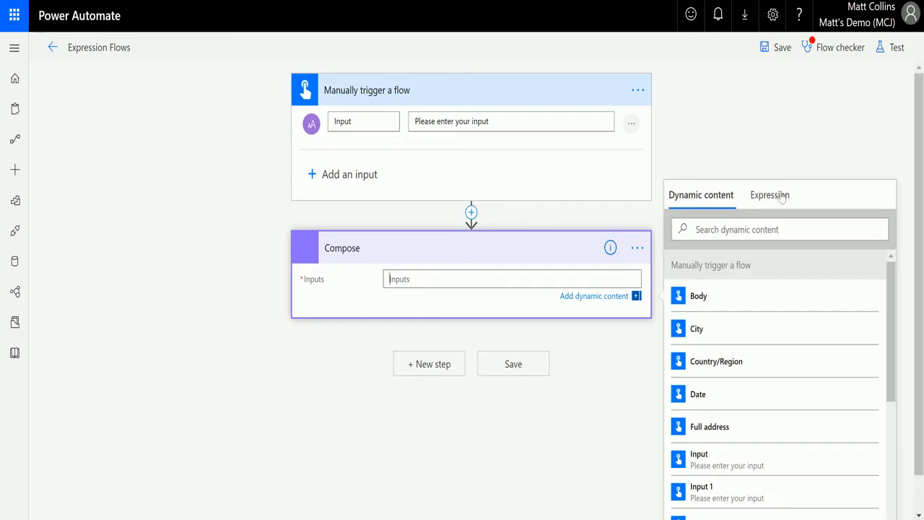
{"action": "left_click", "coordinate": [770, 195]}
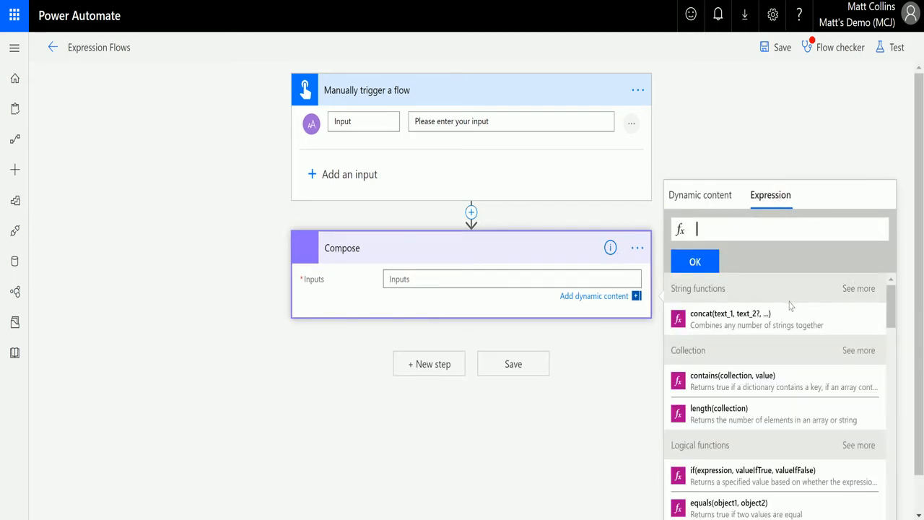
{"action": "mouse_move", "coordinate": [857, 292]}
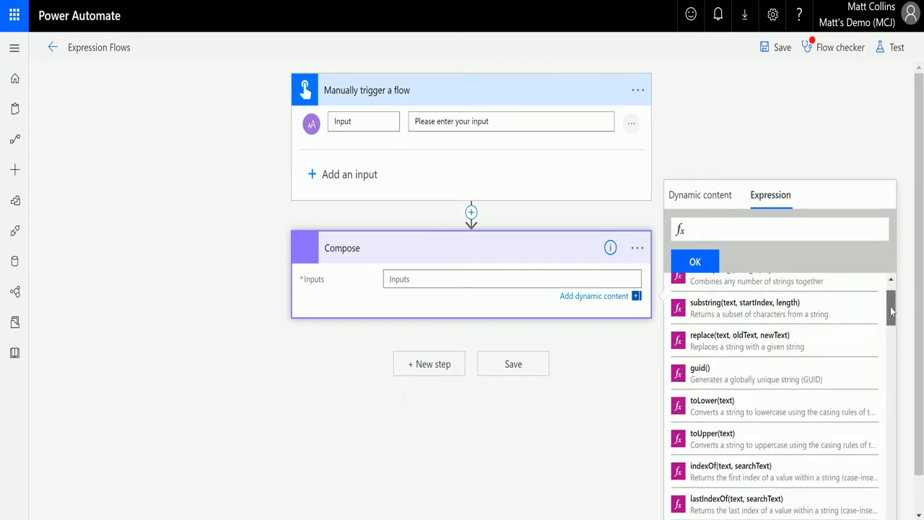
{"action": "scroll", "scroll_direction": "down", "scroll_amount": 3}
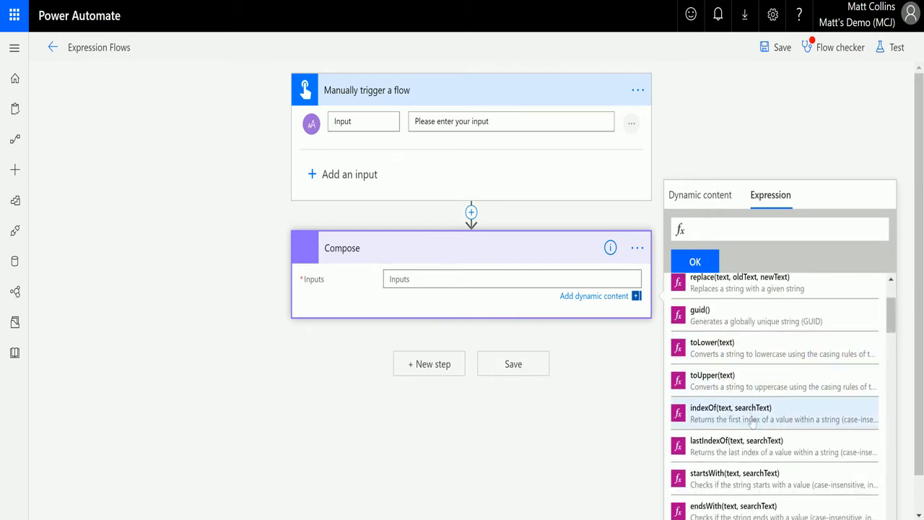
{"action": "mouse_move", "coordinate": [739, 426]}
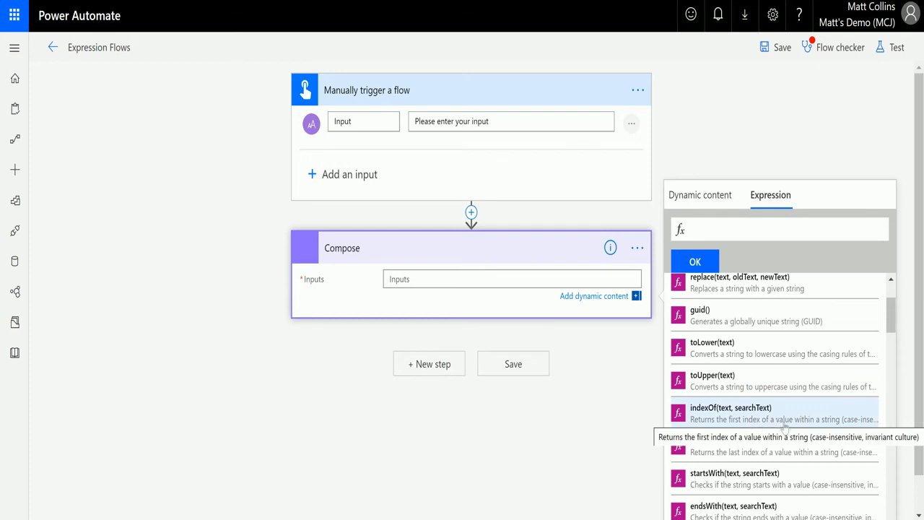
{"action": "mouse_move", "coordinate": [659, 412]}
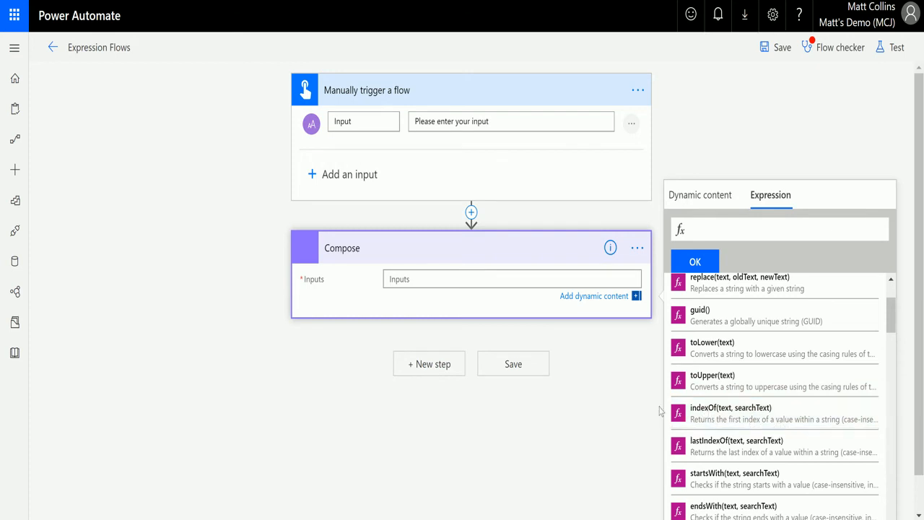
{"action": "mouse_move", "coordinate": [727, 407]}
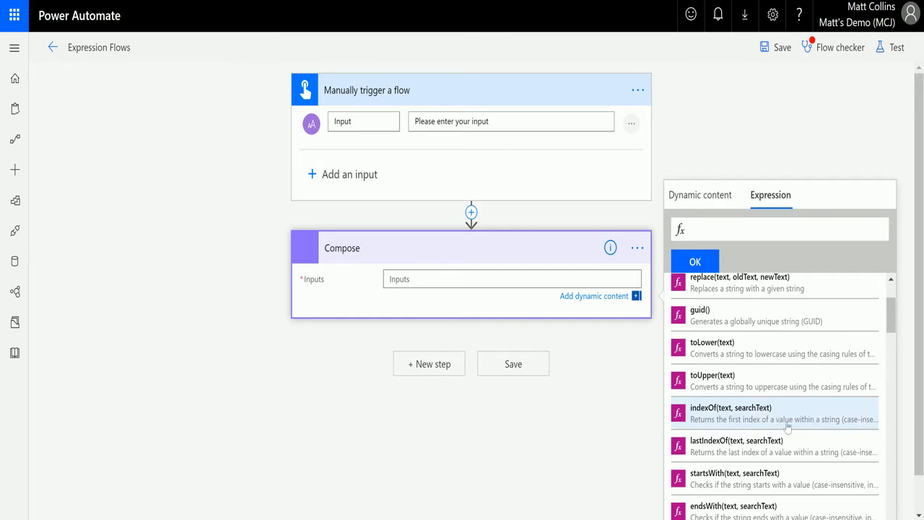
{"action": "mouse_move", "coordinate": [855, 425]}
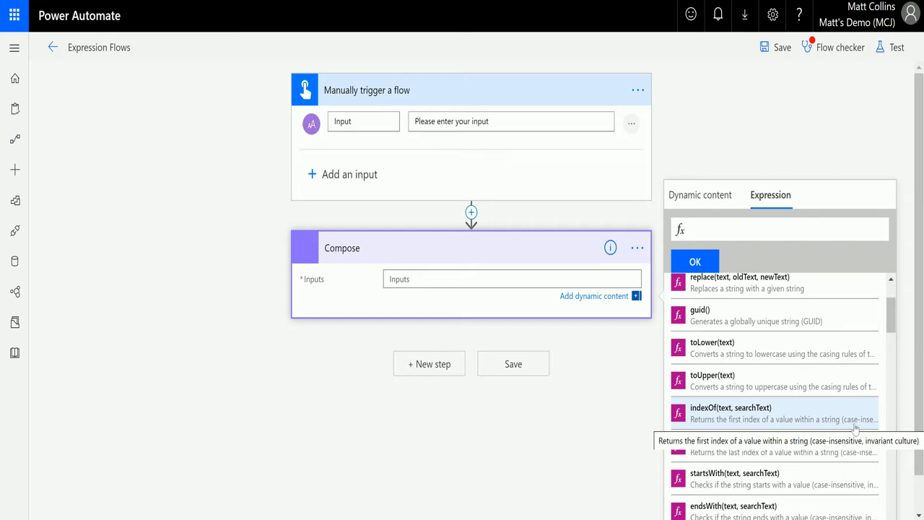
Write indexOf(triggerBody()?['text'], 'hello') using the trigger's Input as the searched text
{"action": "left_click", "coordinate": [724, 407]}
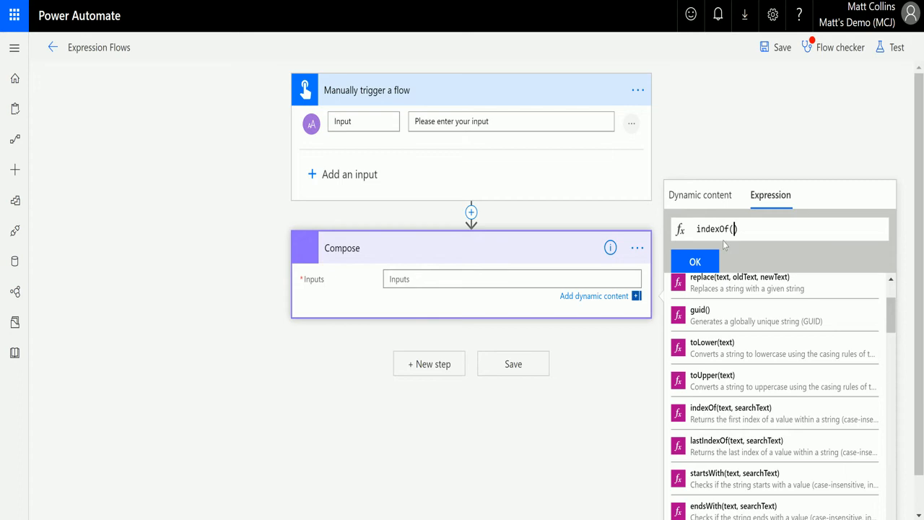
{"action": "mouse_move", "coordinate": [727, 217]}
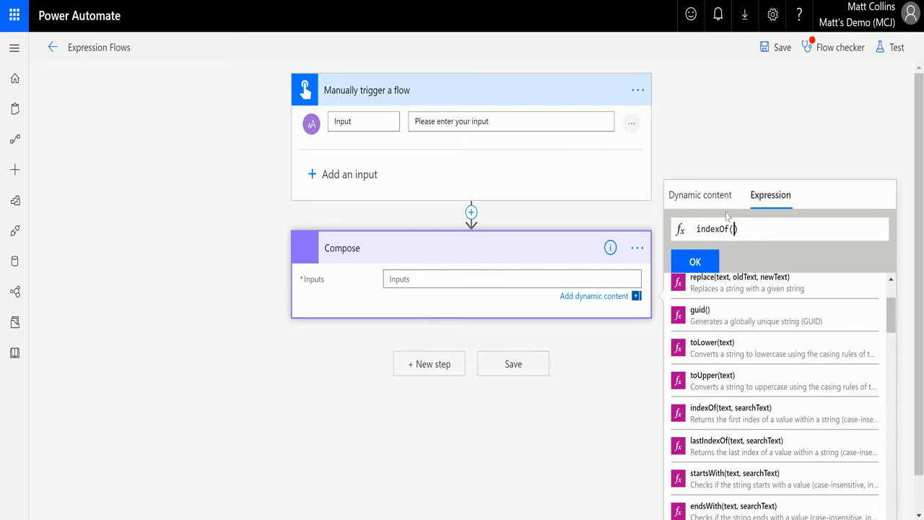
{"action": "mouse_move", "coordinate": [716, 196]}
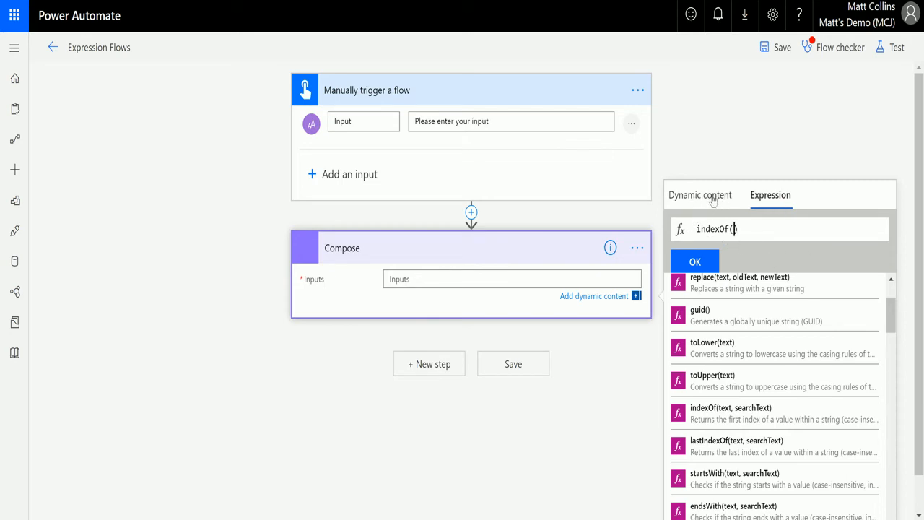
{"action": "left_click", "coordinate": [702, 195]}
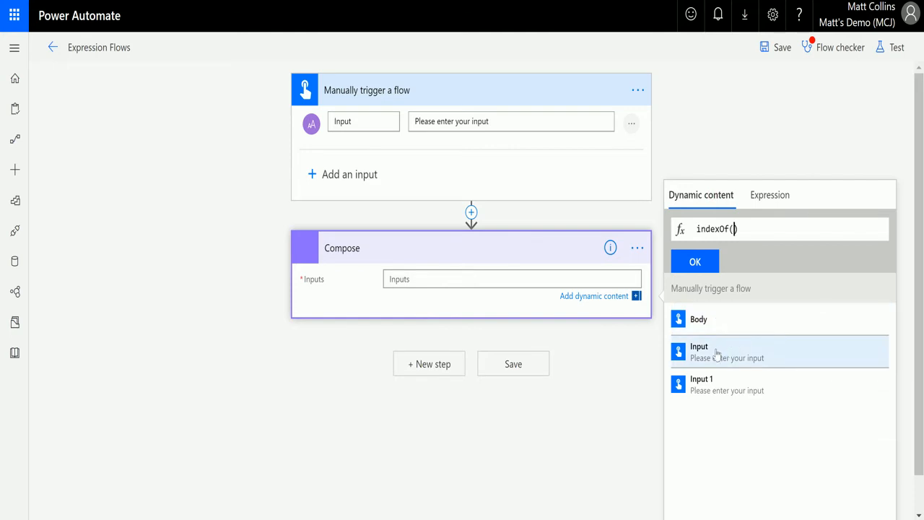
{"action": "left_click", "coordinate": [699, 352]}
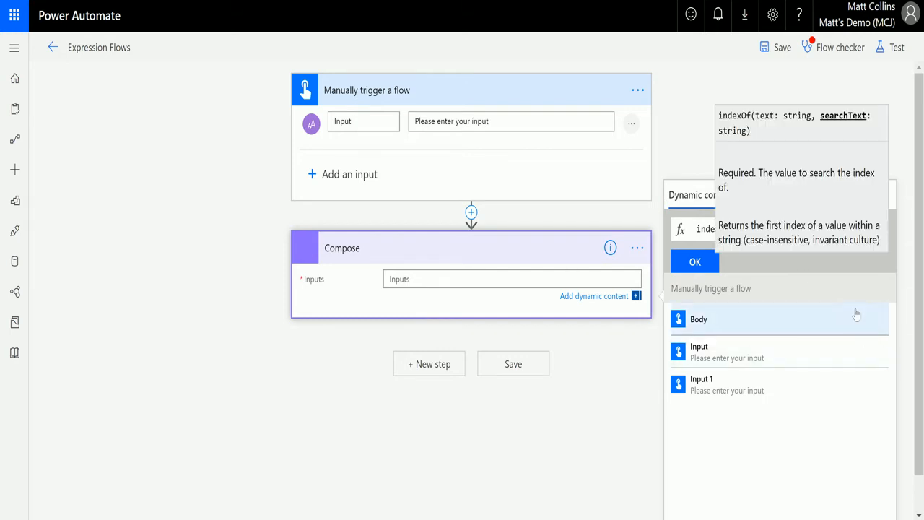
{"action": "left_click", "coordinate": [699, 319]}
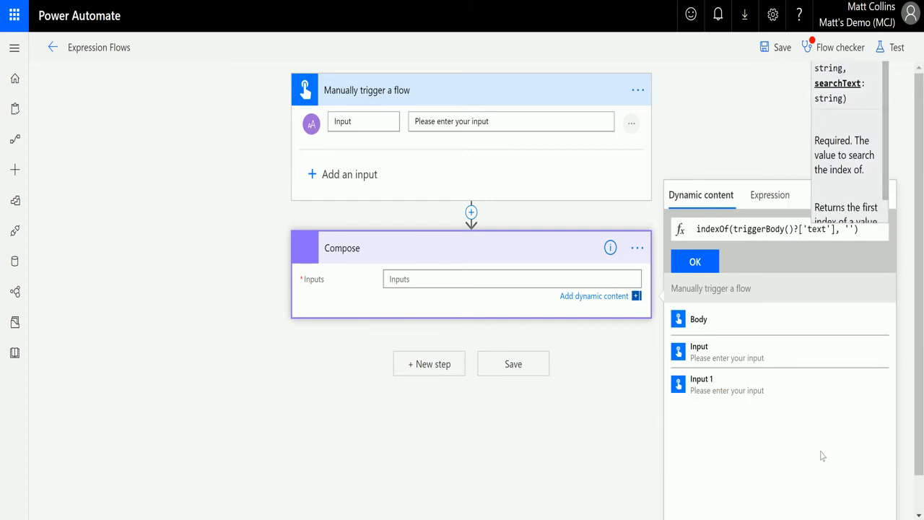
{"action": "mouse_move", "coordinate": [821, 456]}
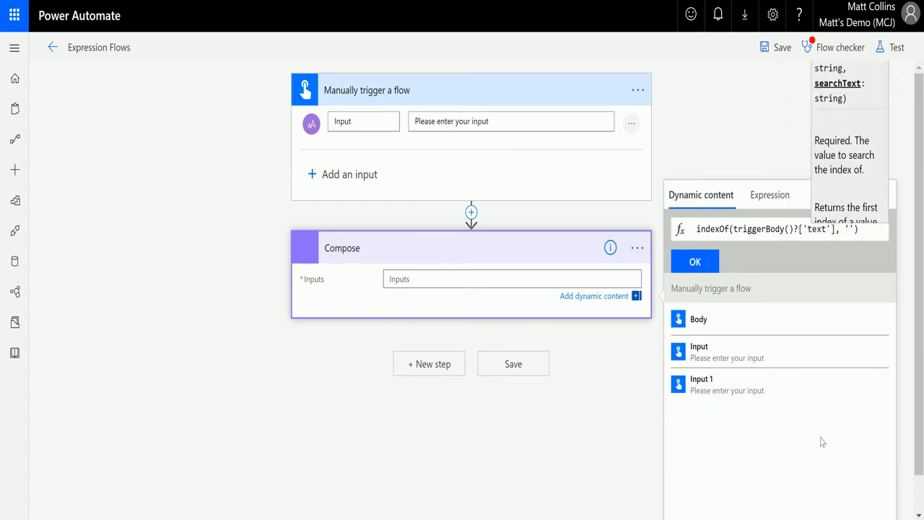
{"action": "type", "text": "hello"}
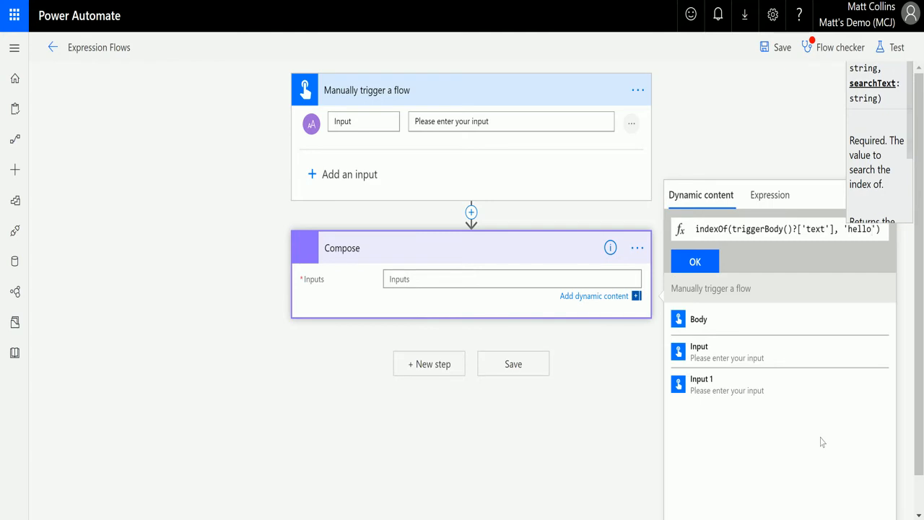
{"action": "mouse_move", "coordinate": [675, 263]}
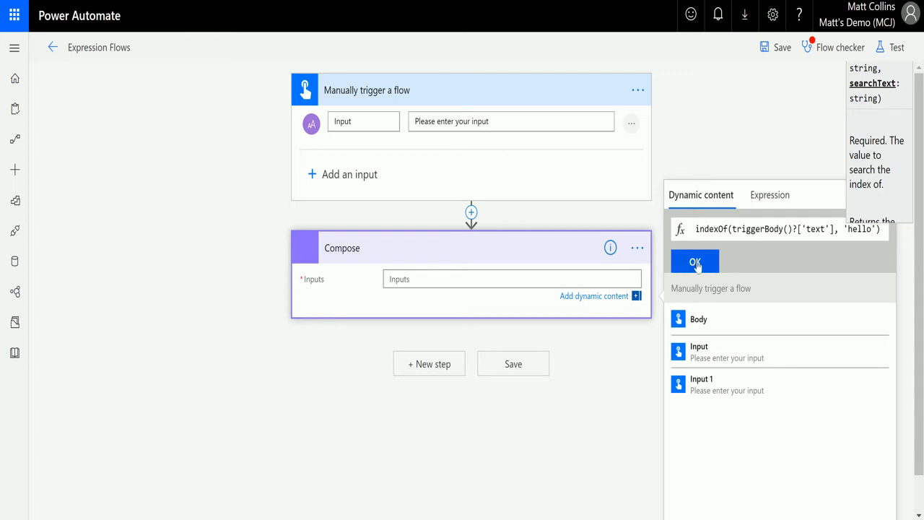
Confirm the indexOf expression into Compose, then save and start a manual test
{"action": "left_click", "coordinate": [693, 259]}
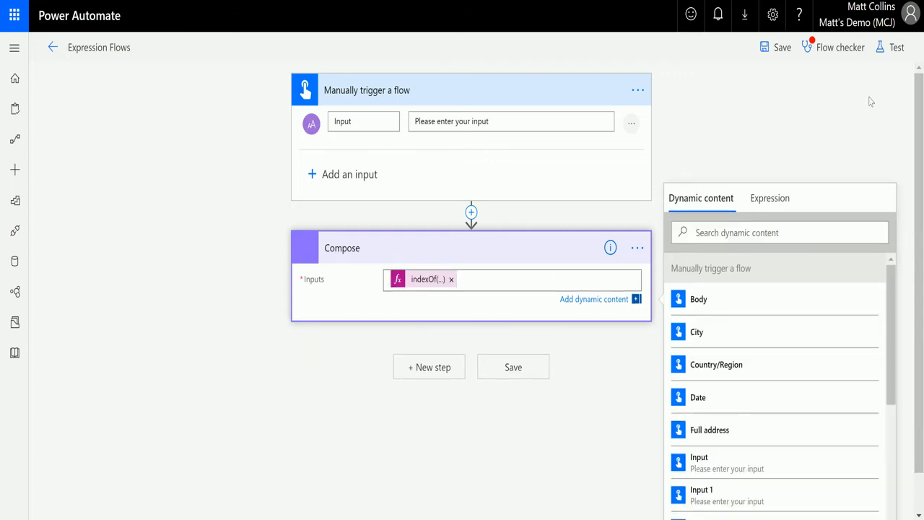
{"action": "left_click", "coordinate": [894, 46]}
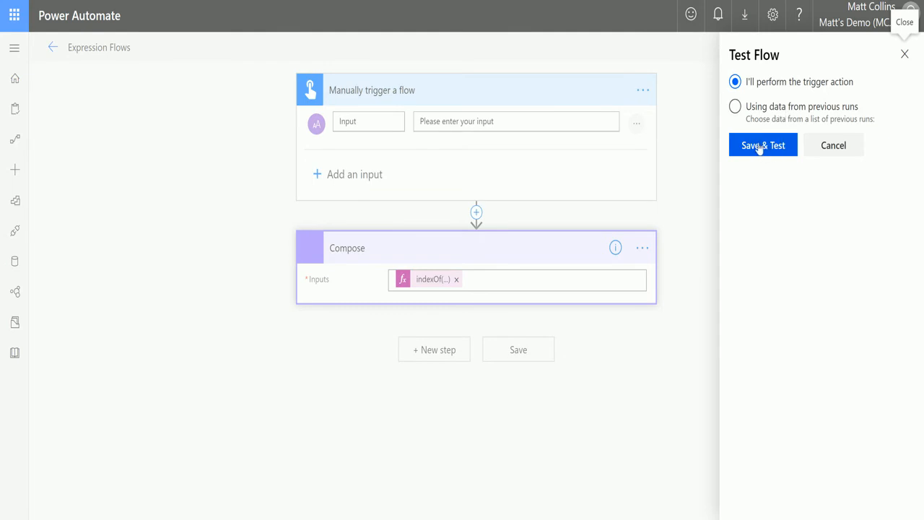
{"action": "left_click", "coordinate": [762, 144]}
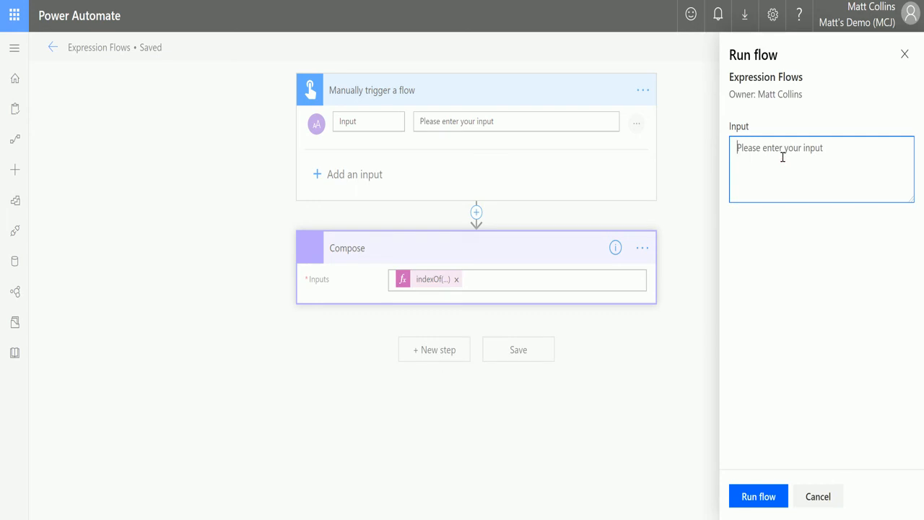
Run the flow with the input 'My name is Matt, Hello'
{"action": "type", "text": "My name i"}
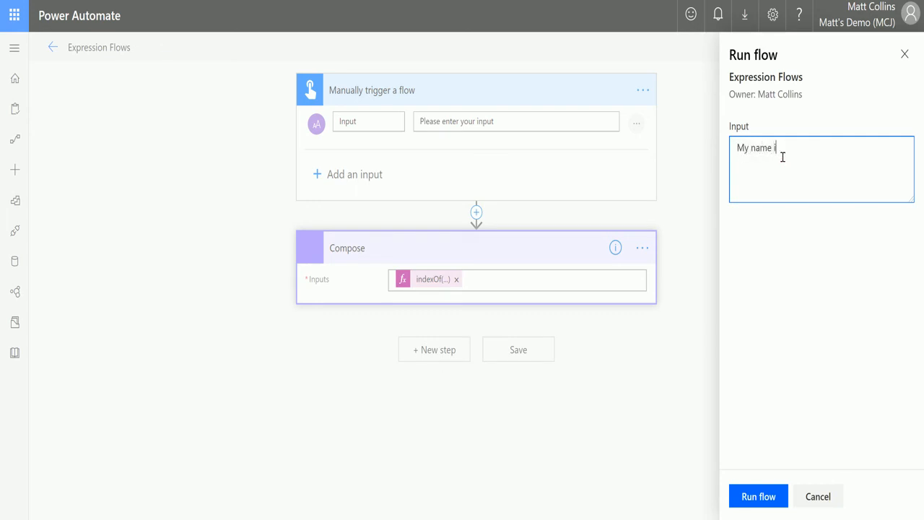
{"action": "type", "text": "s Matt, H"}
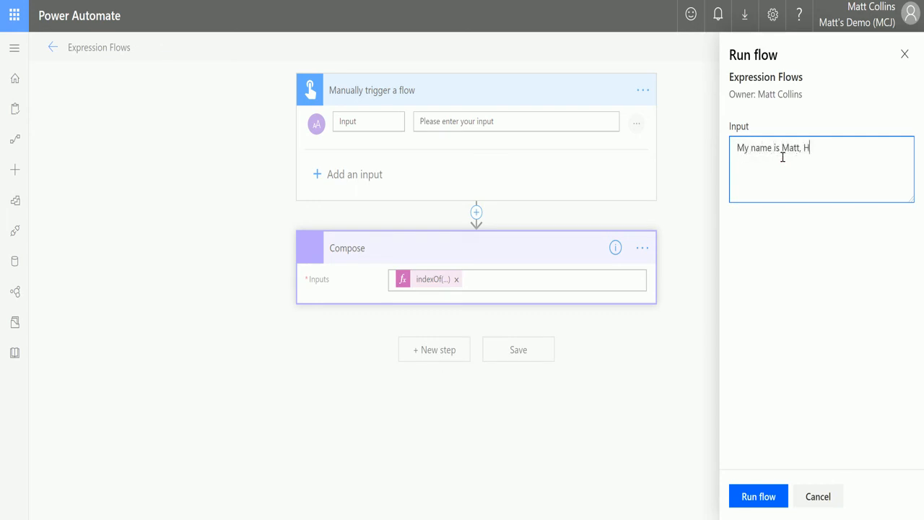
{"action": "type", "text": "ello"}
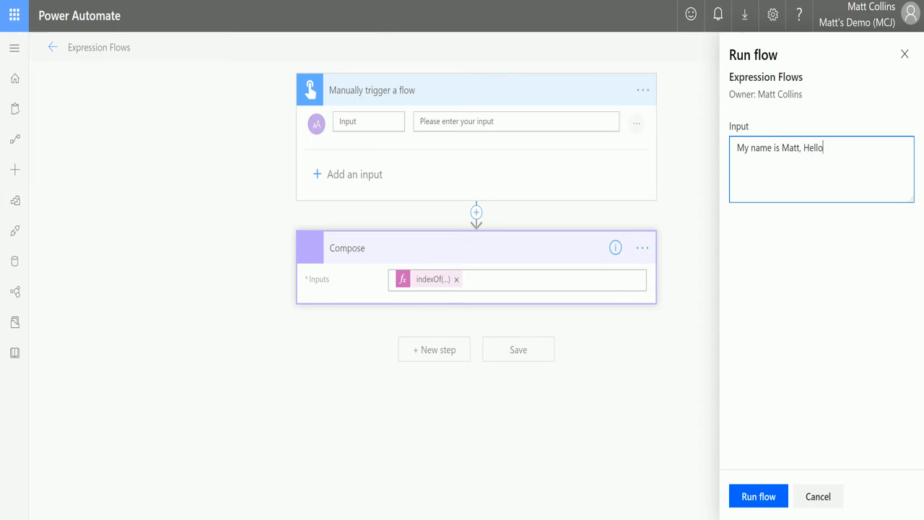
{"action": "left_click", "coordinate": [761, 495]}
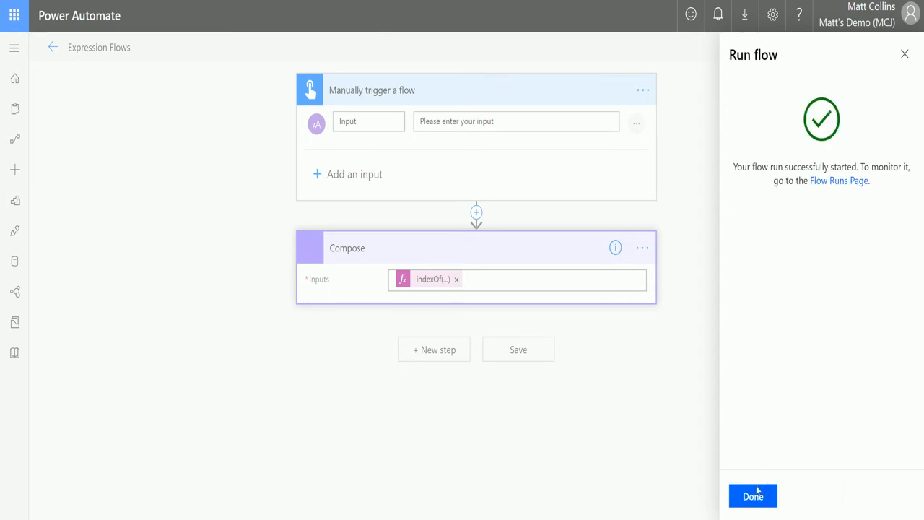
Expand the Compose and trigger steps to confirm the sentence input and output 17 for Hello
{"action": "left_click", "coordinate": [754, 495]}
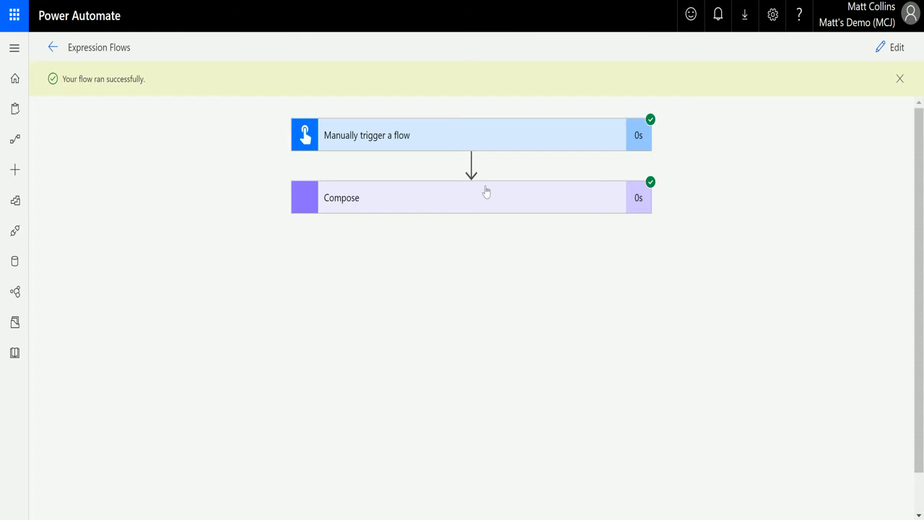
{"action": "left_click", "coordinate": [470, 196]}
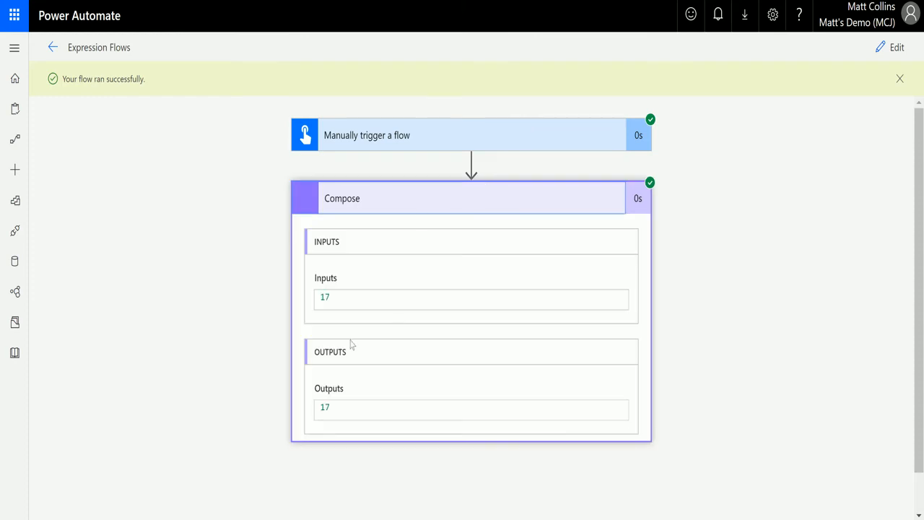
{"action": "left_click", "coordinate": [367, 136]}
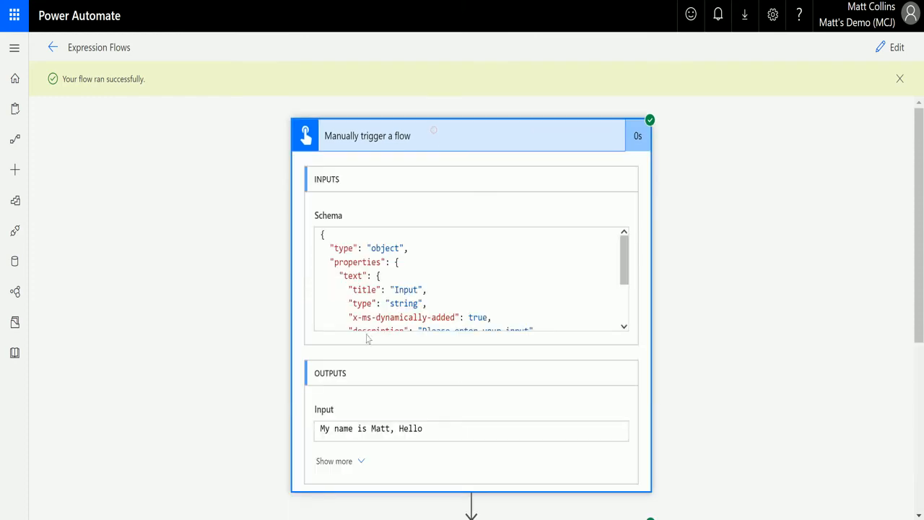
{"action": "scroll", "scroll_direction": "down", "scroll_amount": 3}
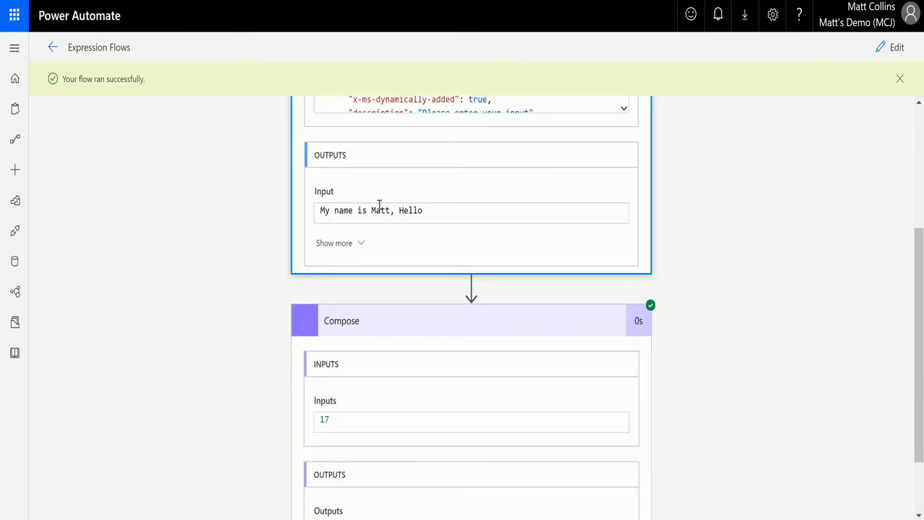
{"action": "mouse_move", "coordinate": [399, 202]}
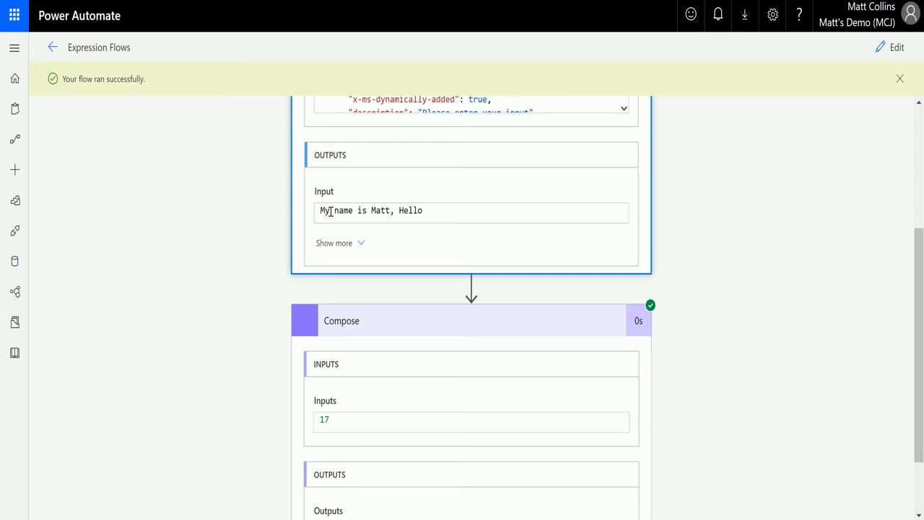
{"action": "mouse_move", "coordinate": [341, 214]}
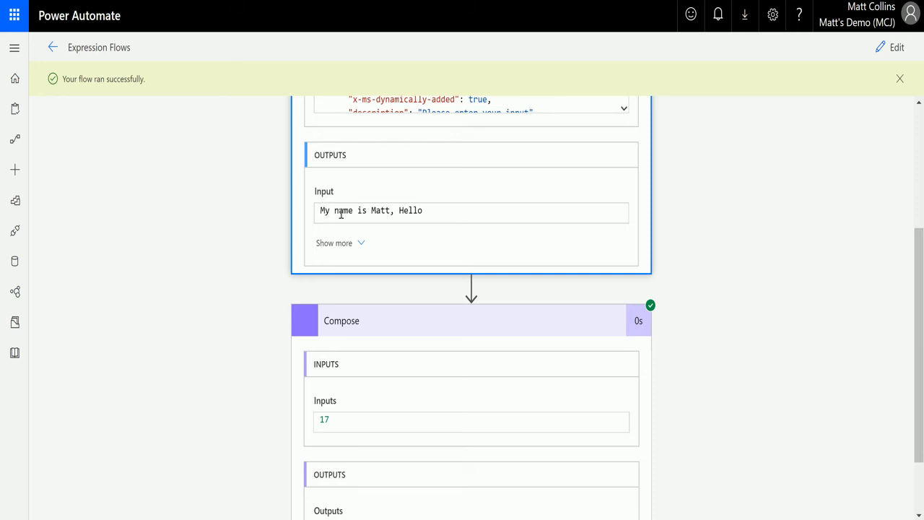
{"action": "mouse_move", "coordinate": [361, 211]}
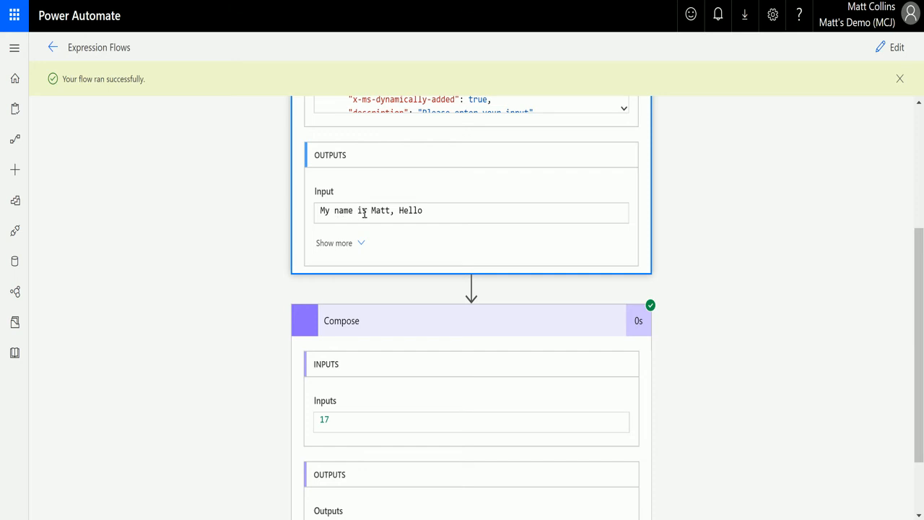
{"action": "mouse_move", "coordinate": [371, 210]}
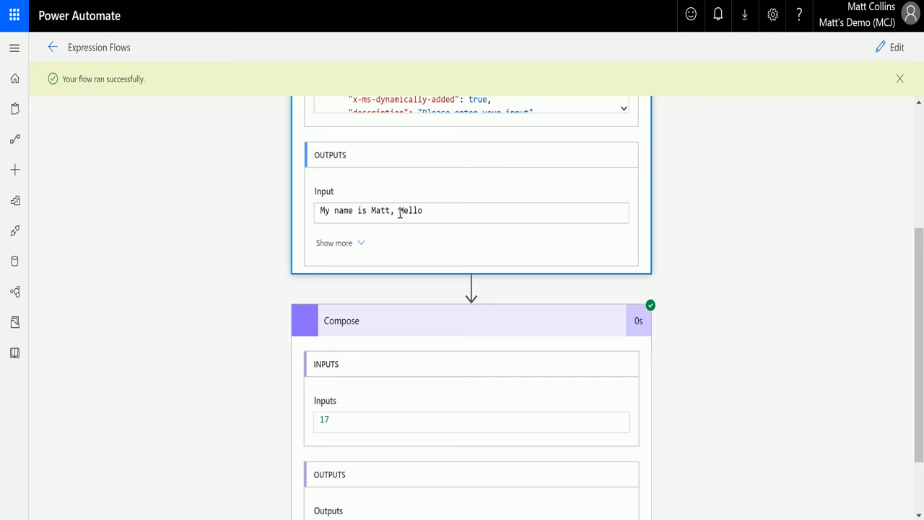
{"action": "double_click", "coordinate": [410, 210]}
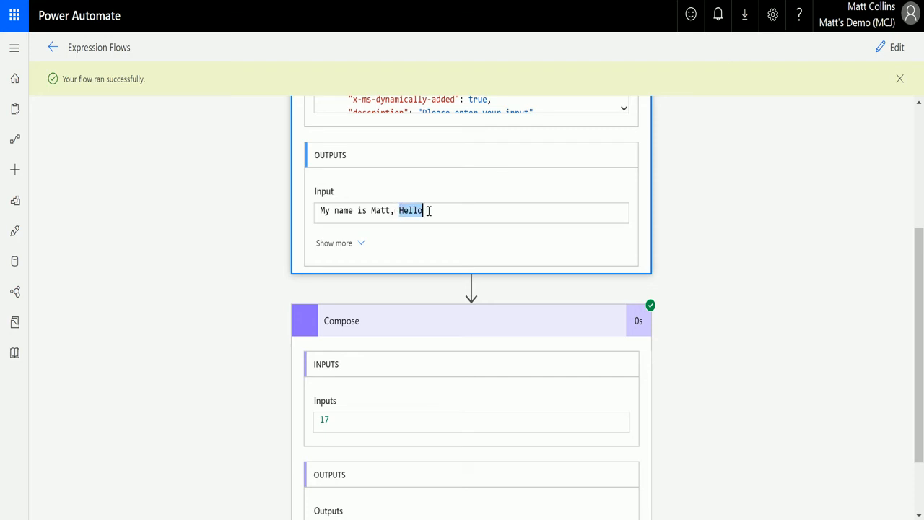
{"action": "mouse_move", "coordinate": [430, 185]}
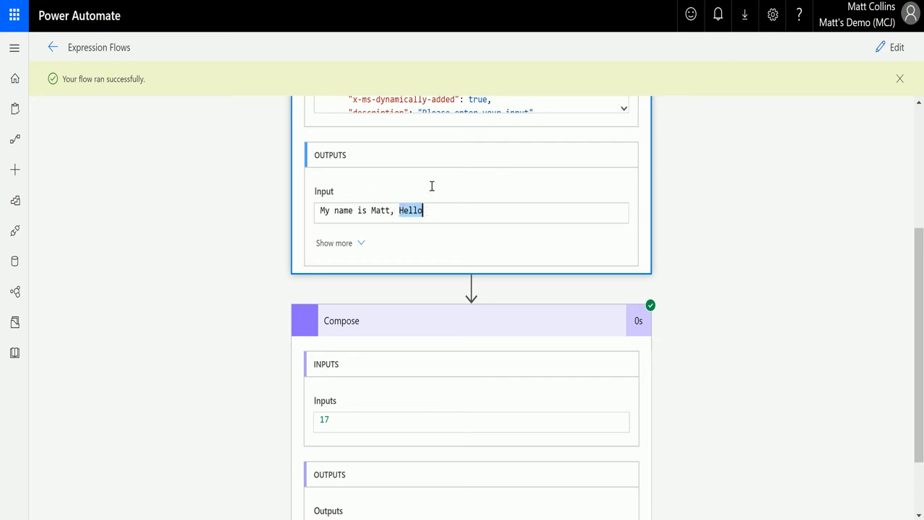